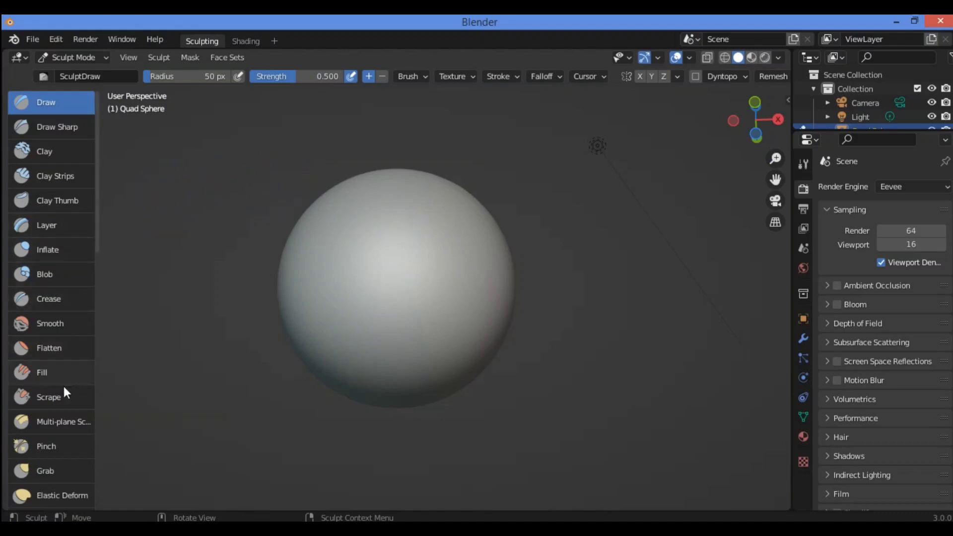
- Activate the Scrape brush from the Sculpt Mode toolbar (strength 0.700)
click(48, 397)
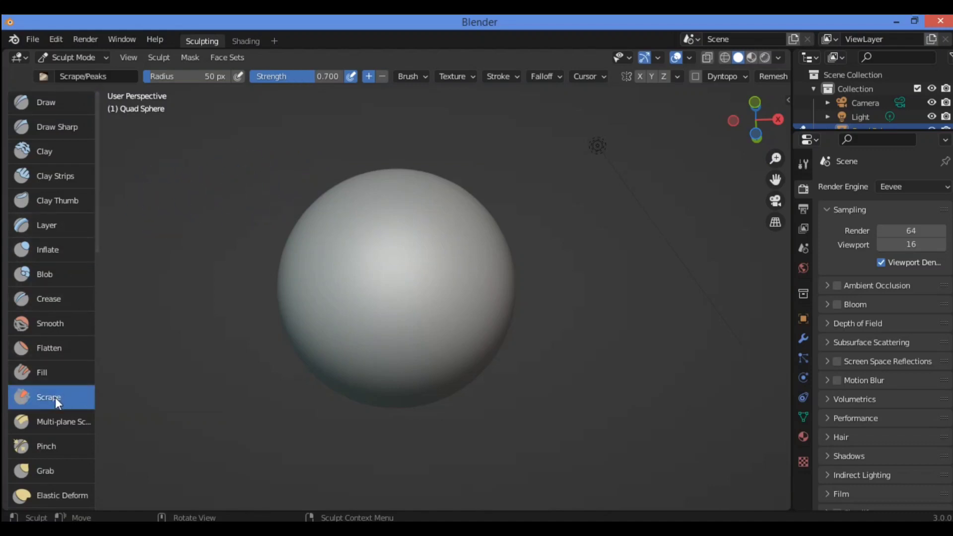
mouse_move(55, 397)
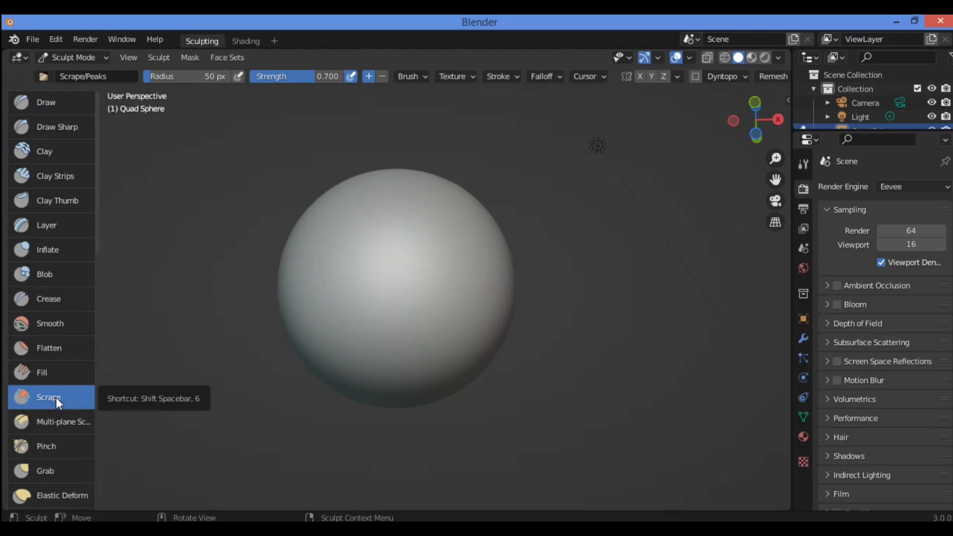
mouse_move(150, 339)
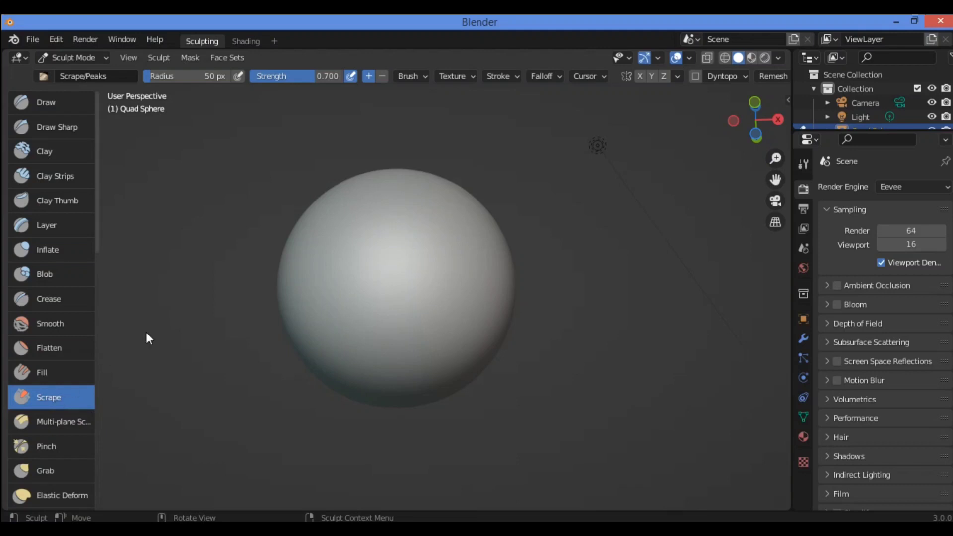
mouse_move(370, 192)
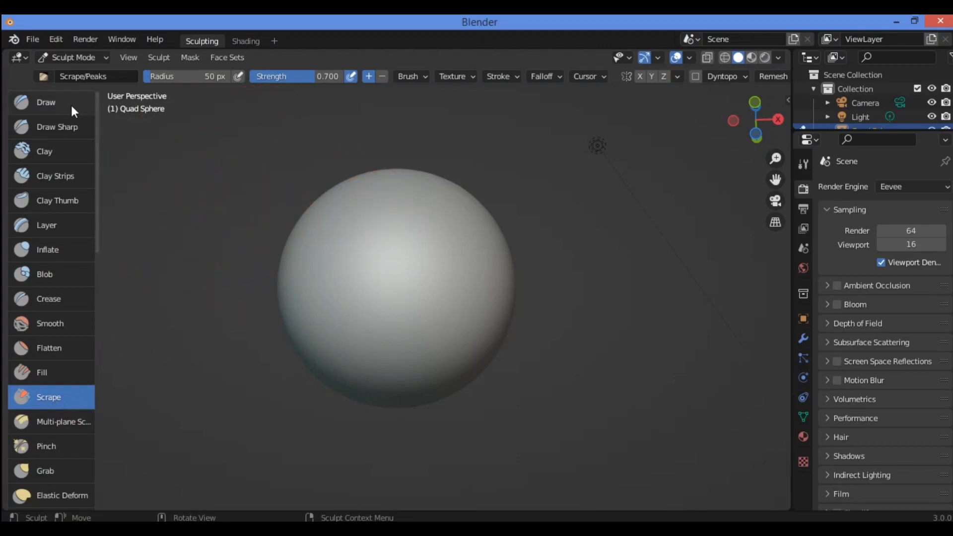
- Reactivate the Draw brush (strength 0.500) to paint raised ridges on the sphere
click(46, 102)
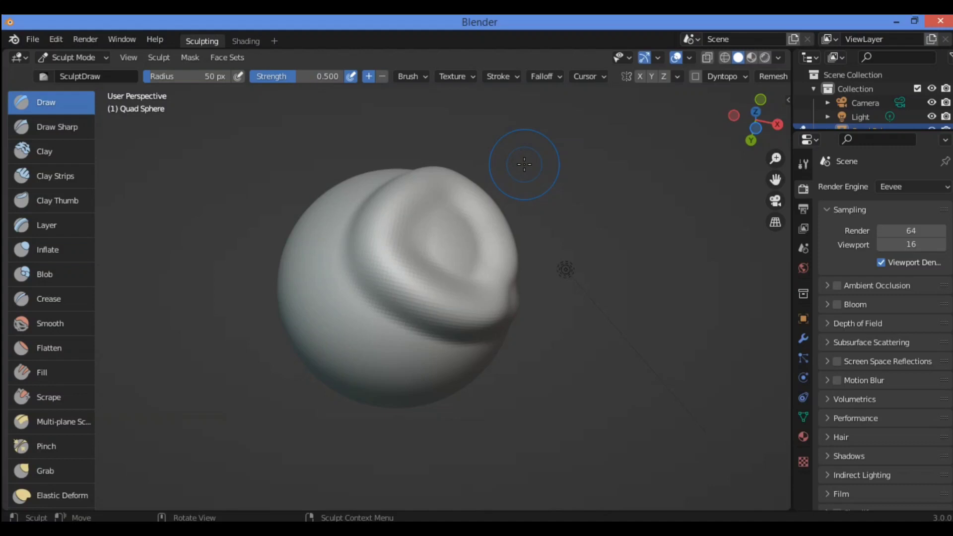
mouse_move(180, 267)
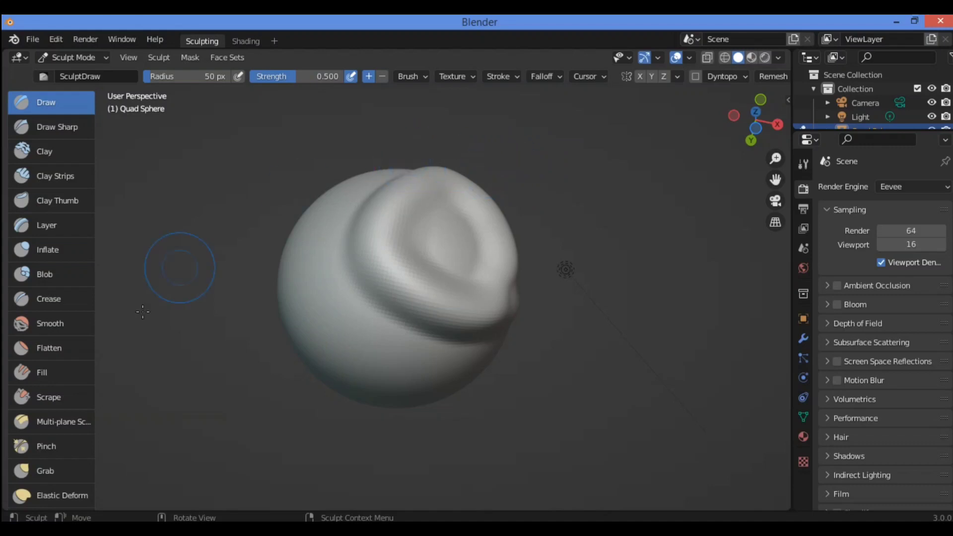
mouse_move(58, 404)
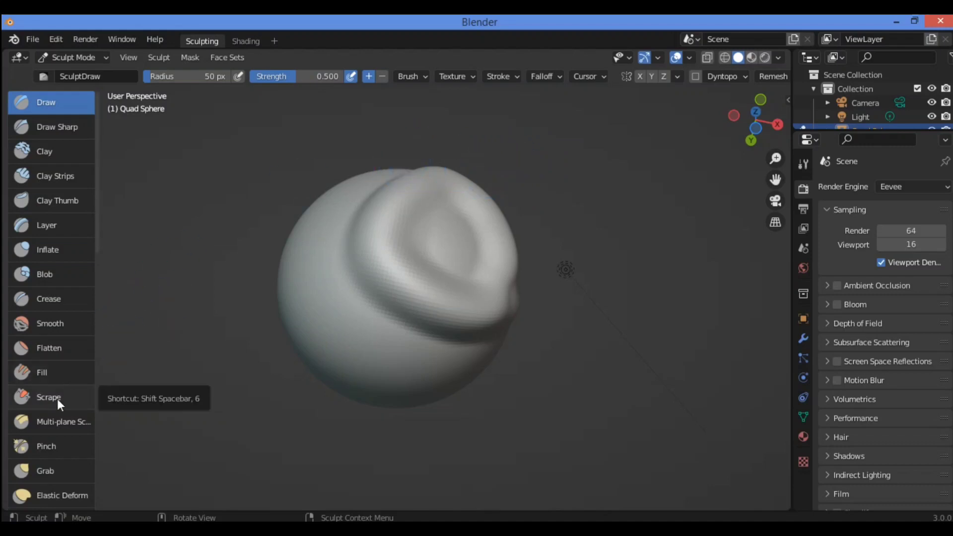
click(49, 397)
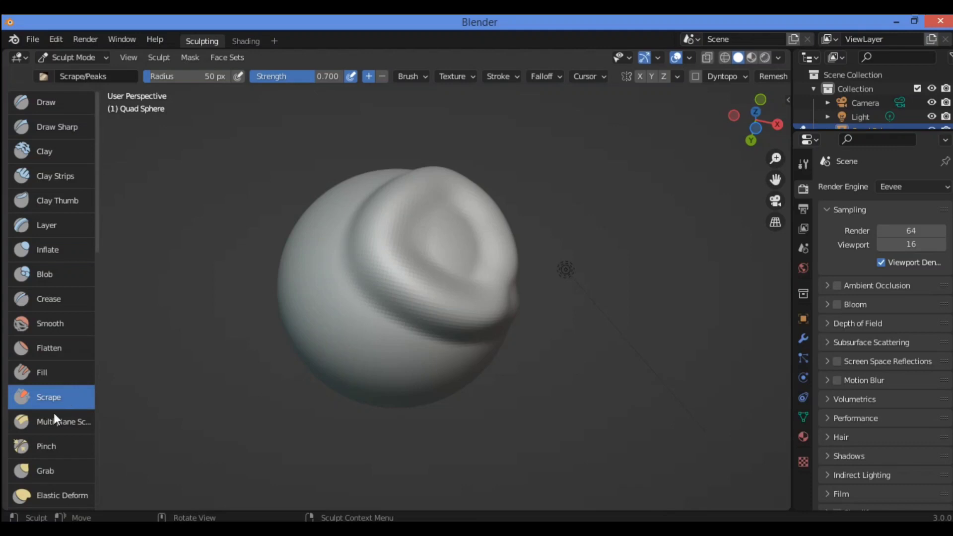
mouse_move(76, 398)
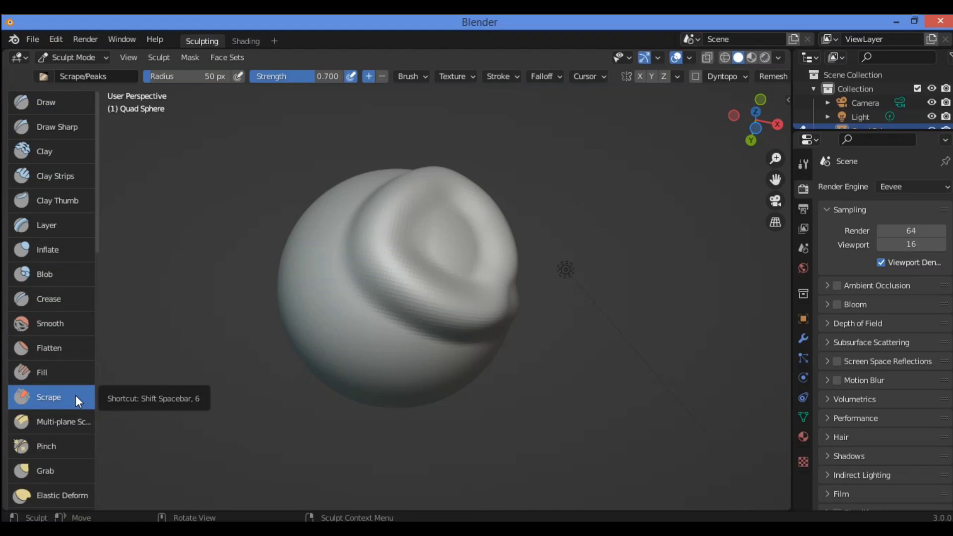
click(46, 102)
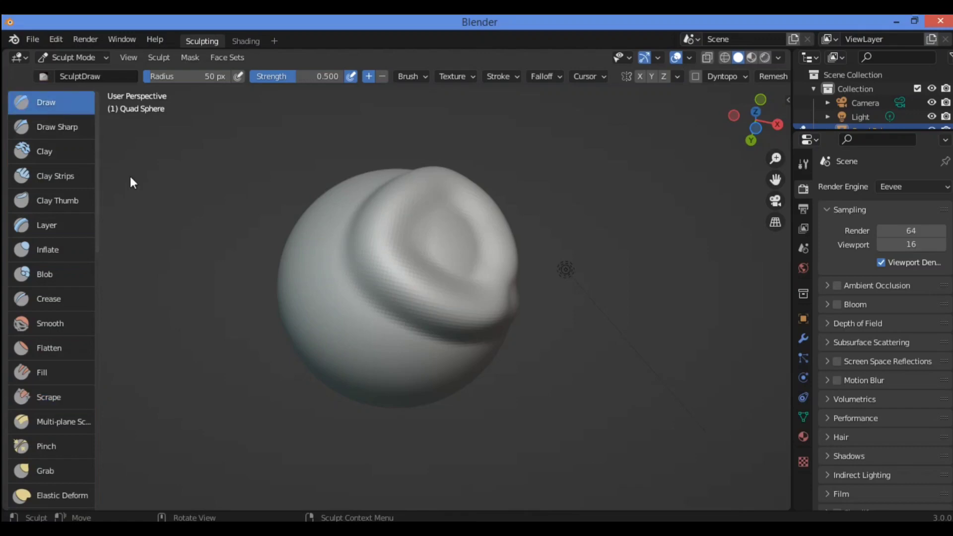
mouse_move(83, 396)
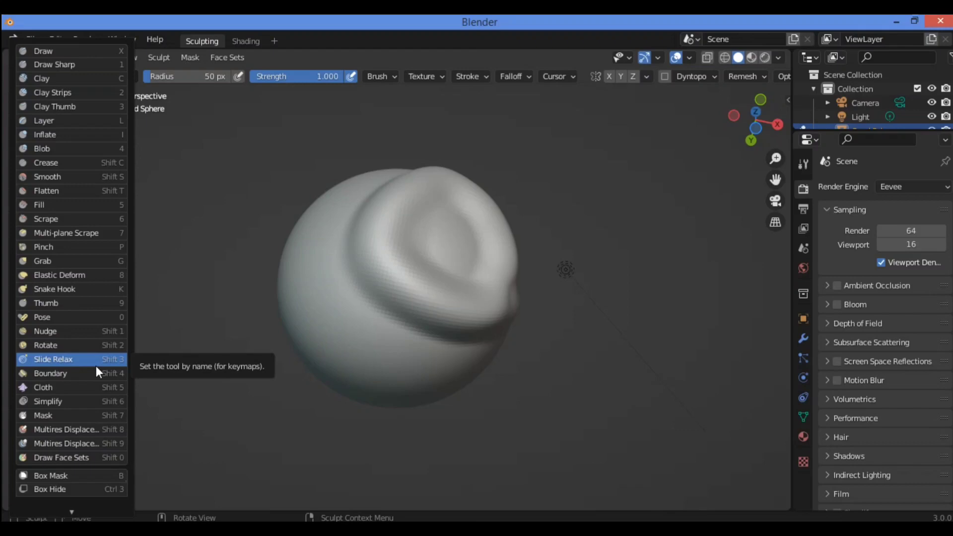
- Choose Slide Relax as the active sculpting tool (strength 1.000)
click(53, 358)
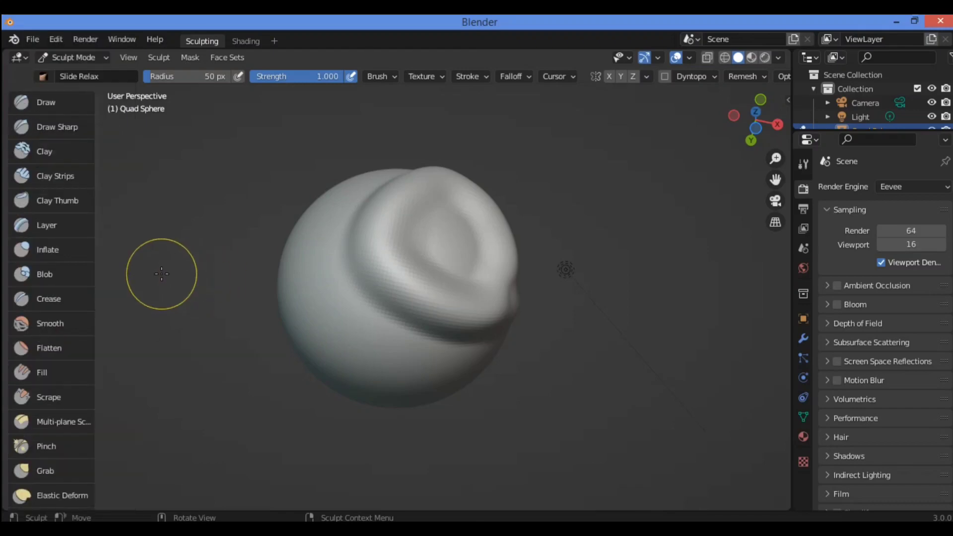
mouse_move(212, 225)
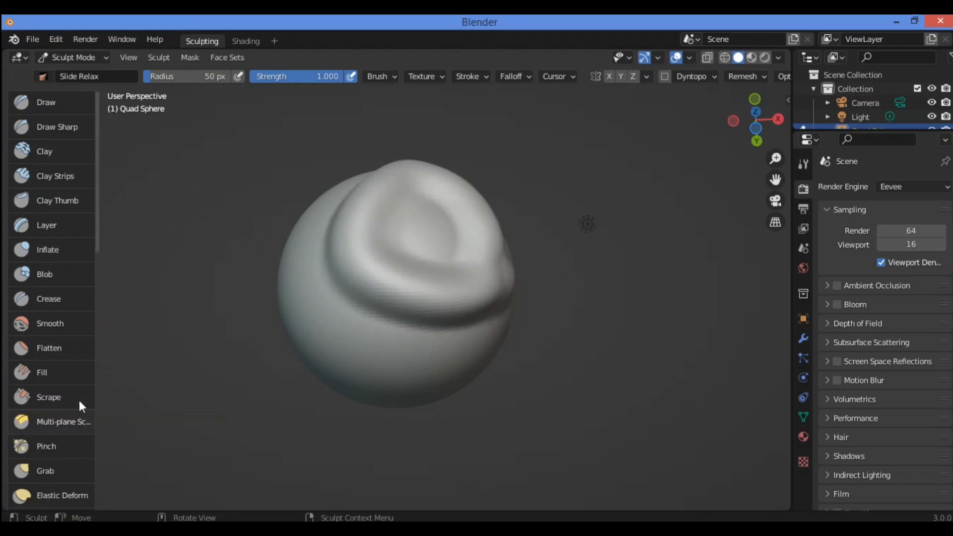
- Reactivate the Scrape brush and show its detailed brush settings popover
click(49, 397)
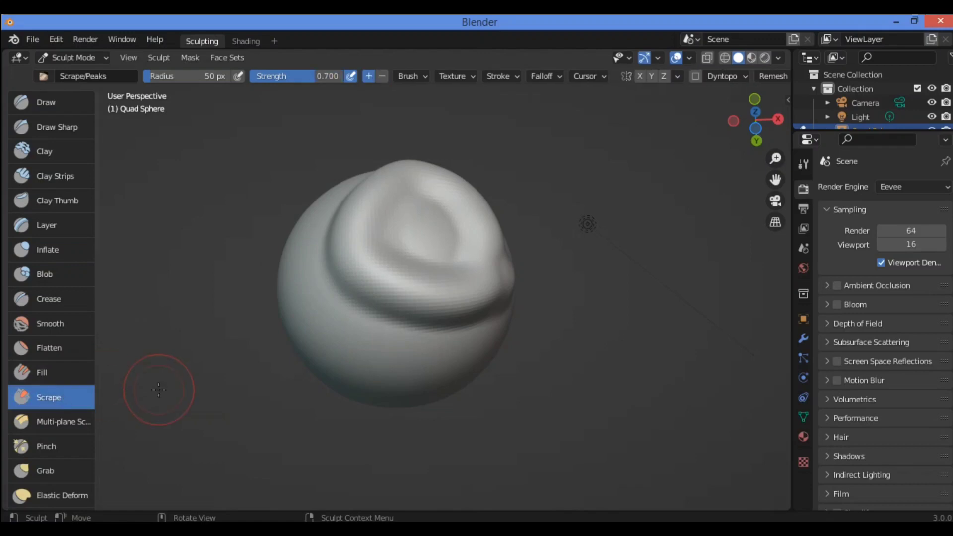
mouse_move(48, 404)
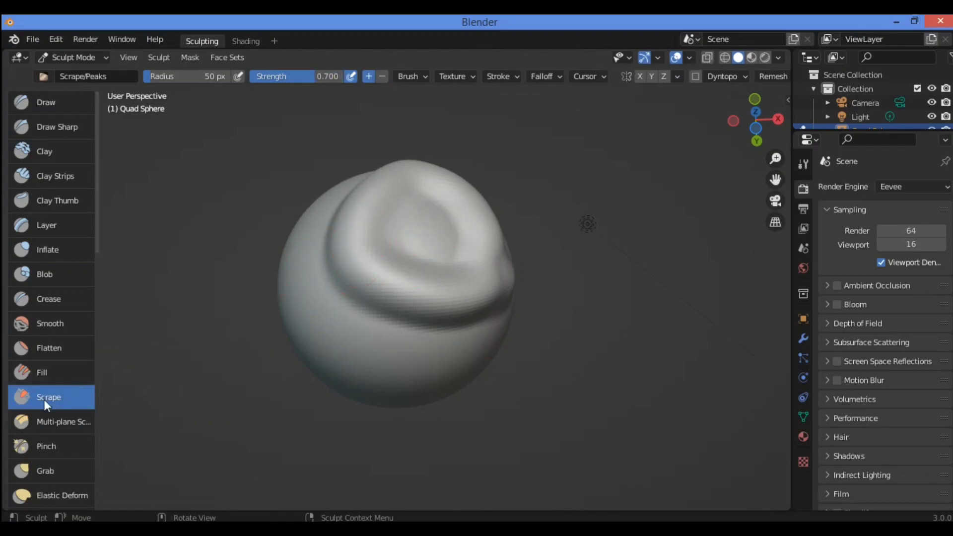
mouse_move(466, 227)
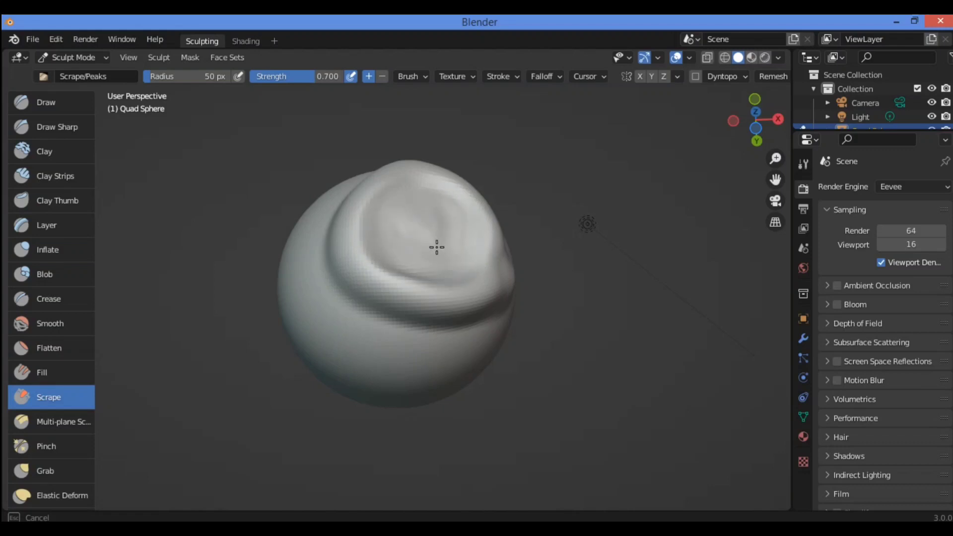
mouse_move(424, 220)
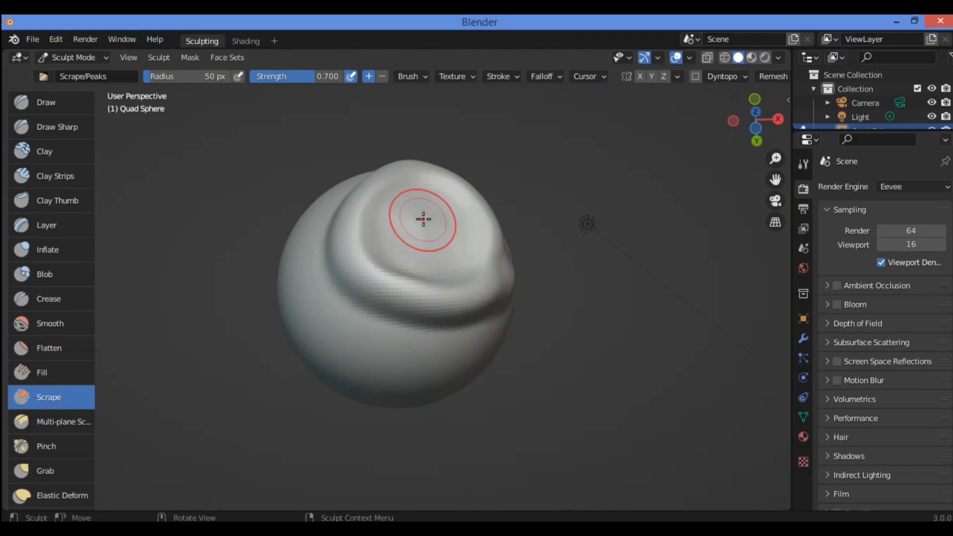
click(422, 219)
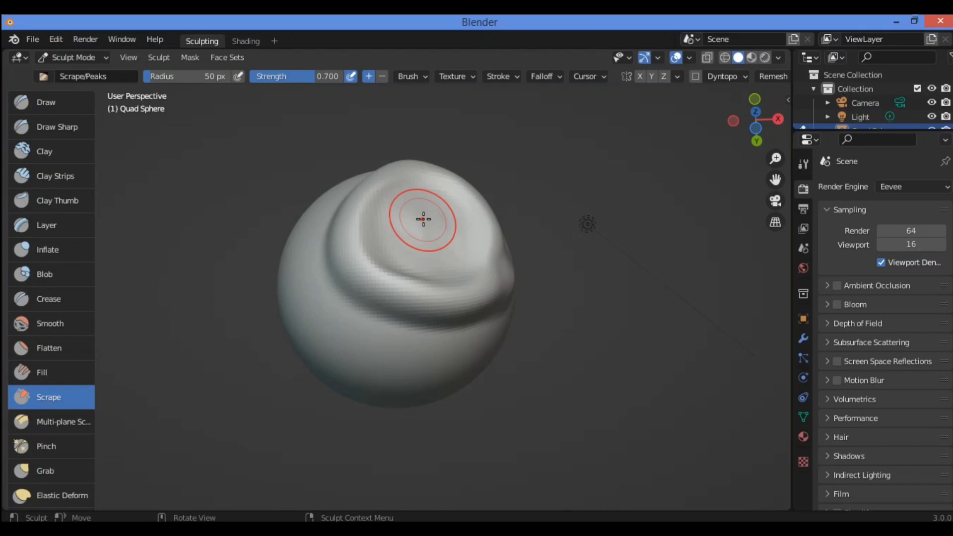
click(411, 76)
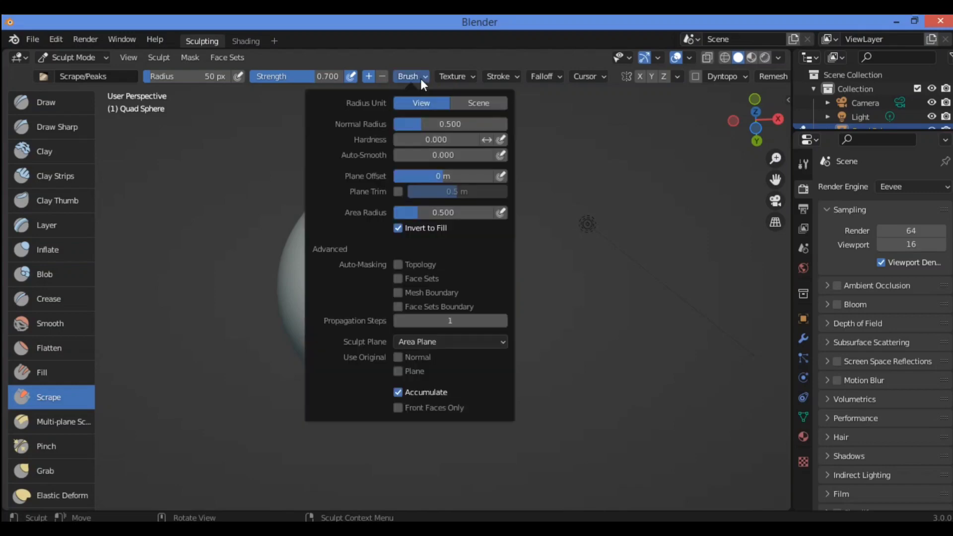
mouse_move(408, 171)
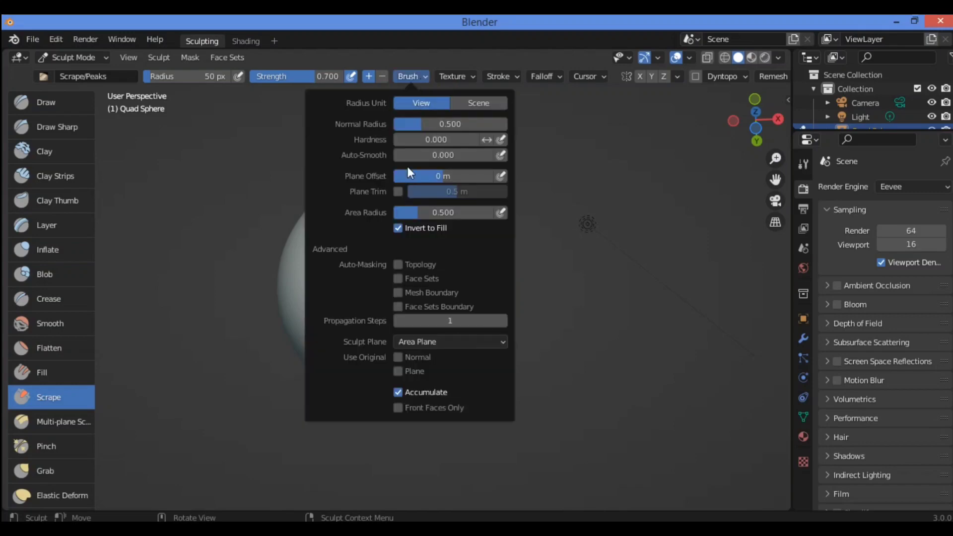
mouse_move(415, 250)
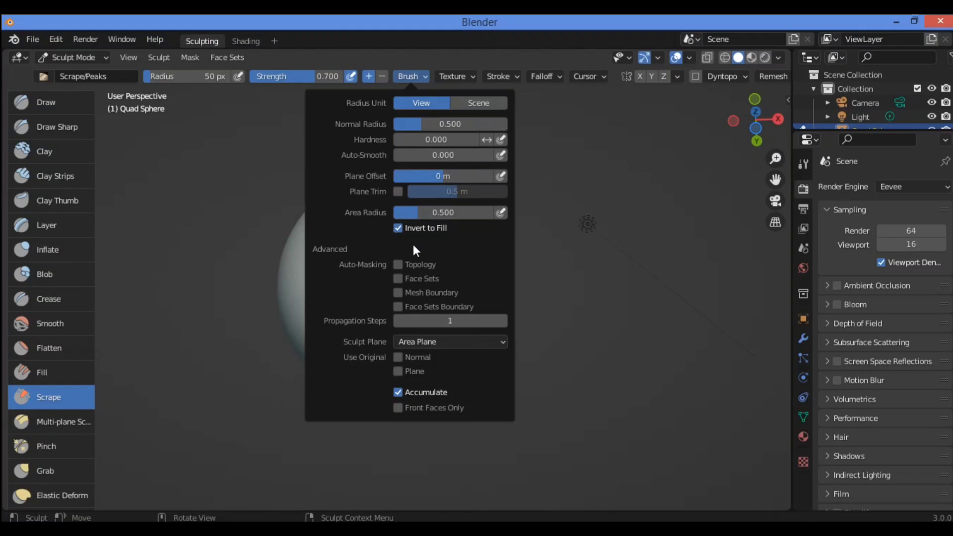
mouse_move(426, 234)
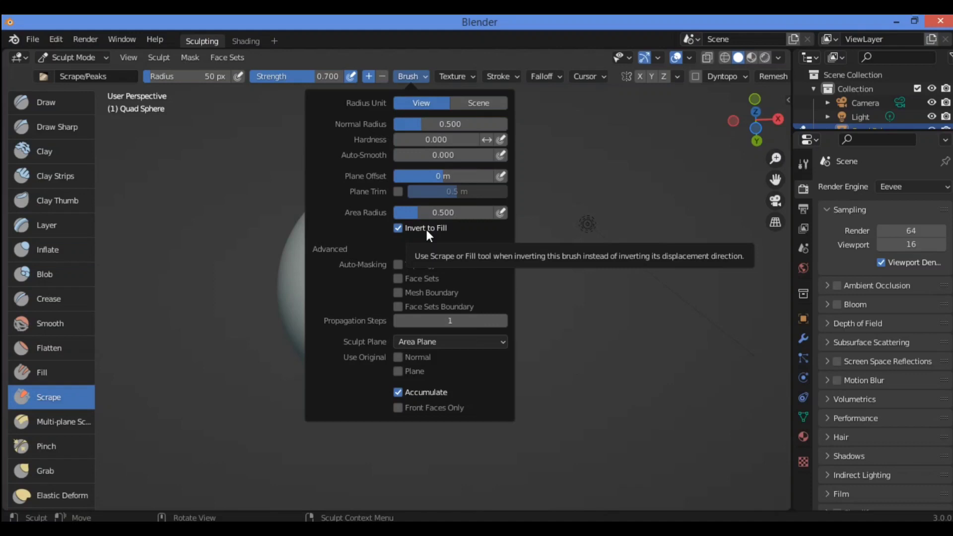
mouse_move(358, 137)
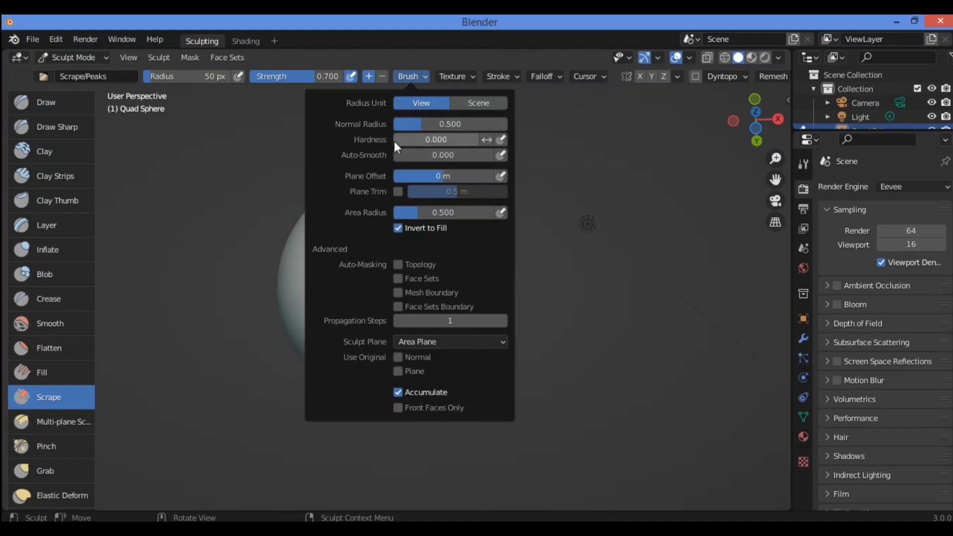
mouse_move(415, 169)
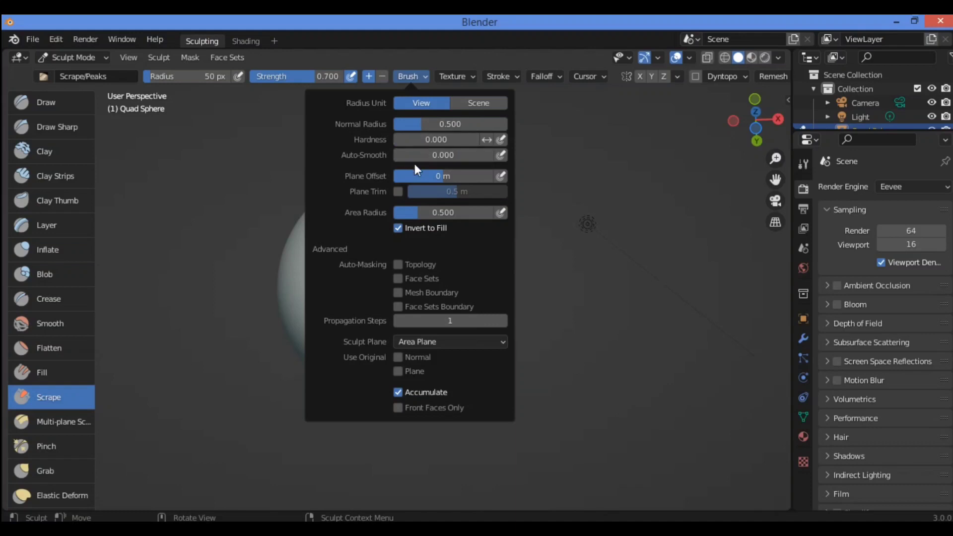
mouse_move(364, 184)
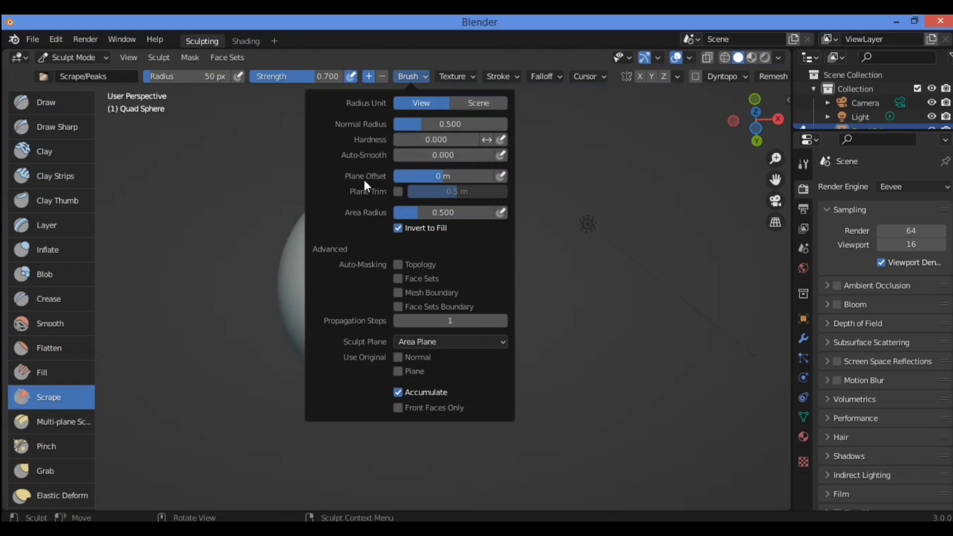
mouse_move(371, 213)
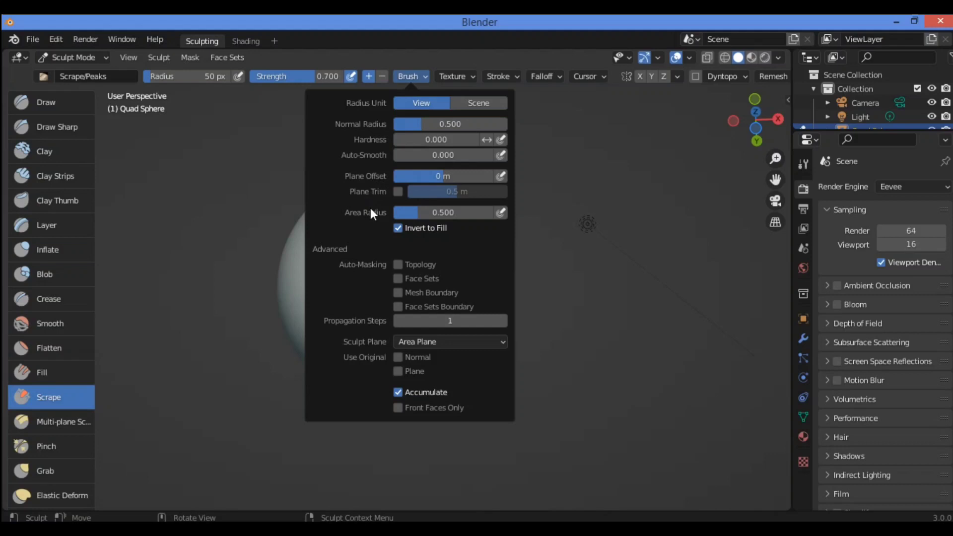
mouse_move(320, 270)
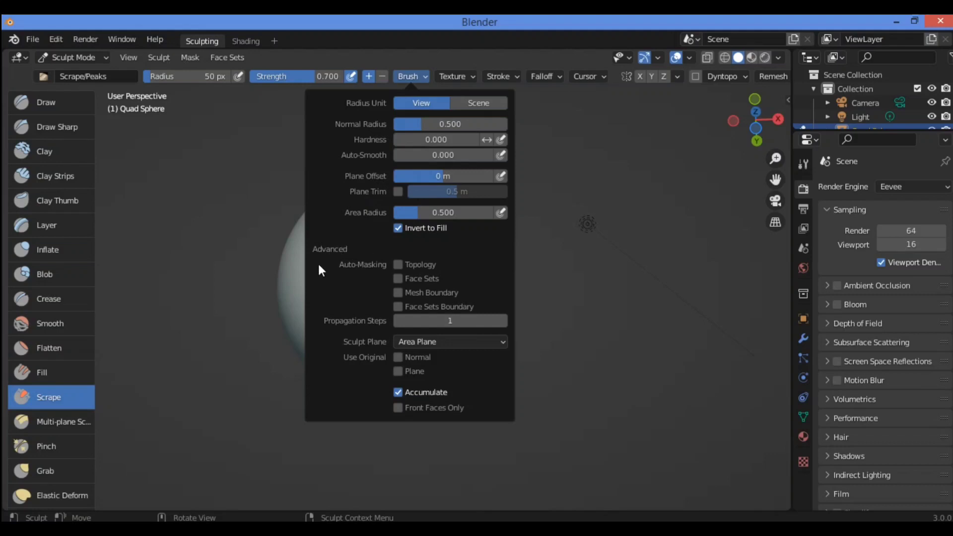
mouse_move(361, 267)
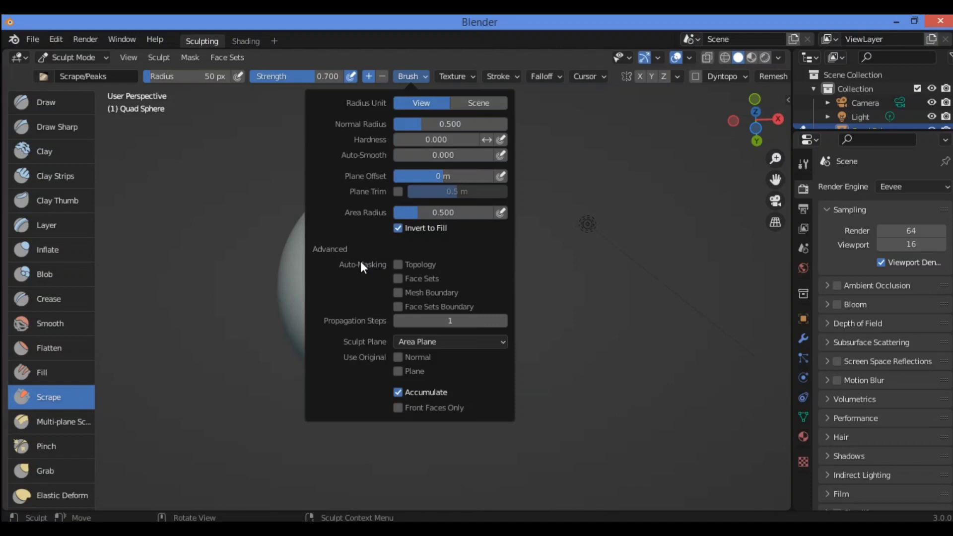
mouse_move(389, 139)
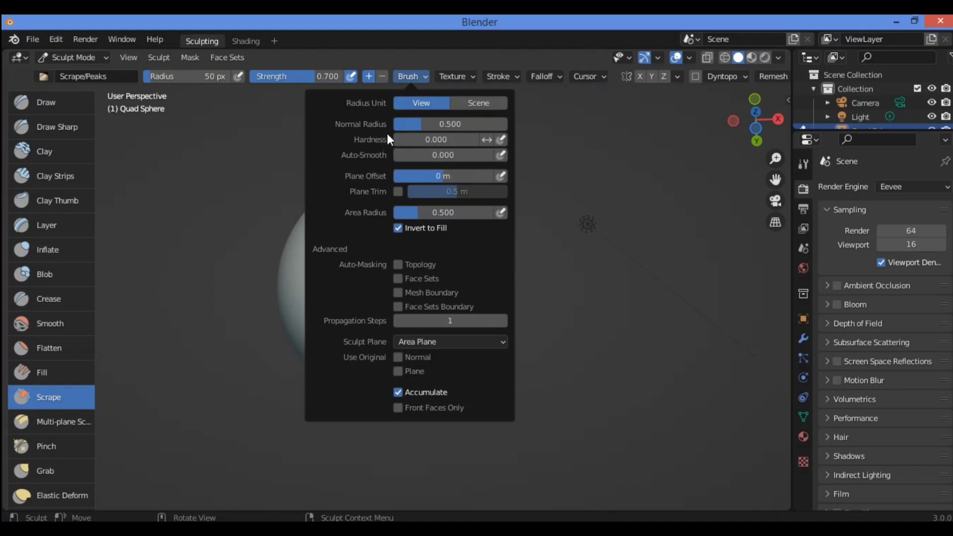
mouse_move(365, 230)
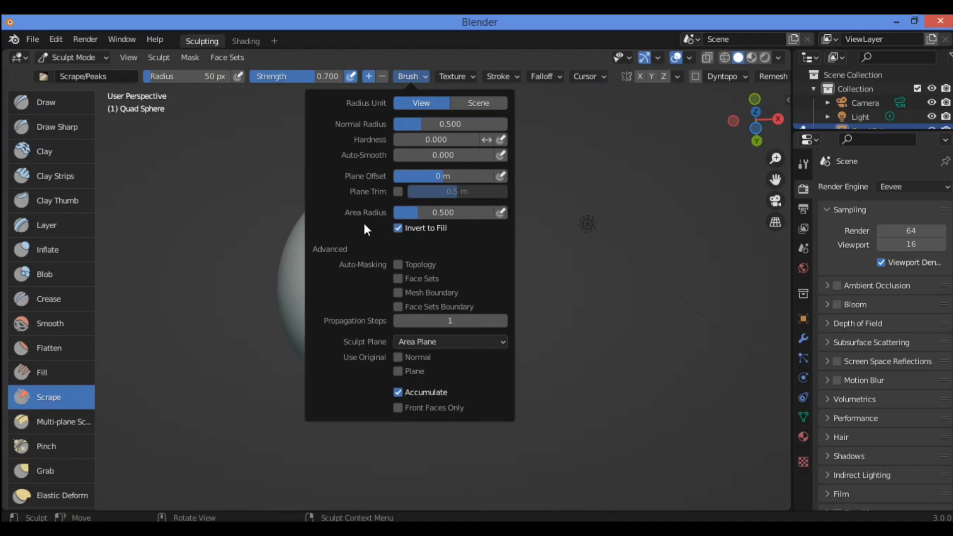
mouse_move(421, 217)
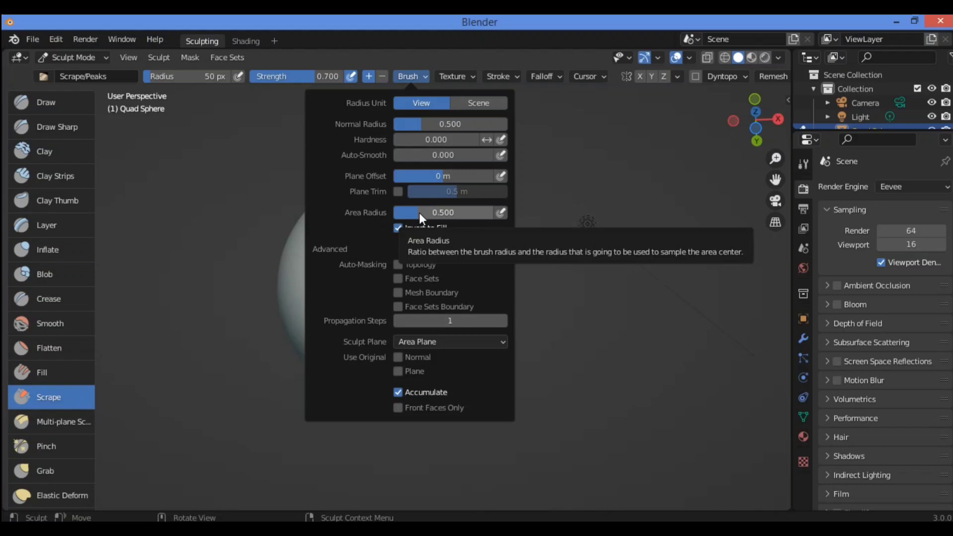
mouse_move(405, 242)
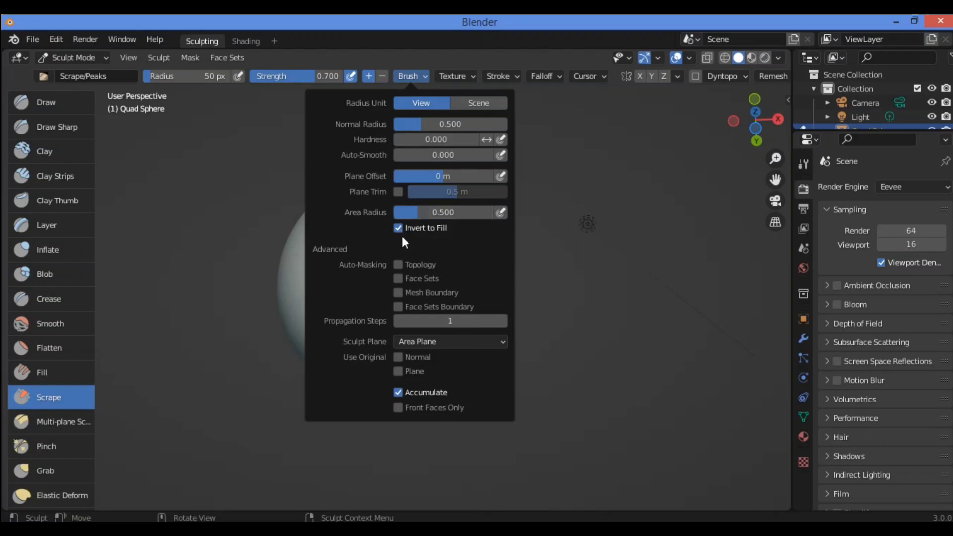
mouse_move(404, 231)
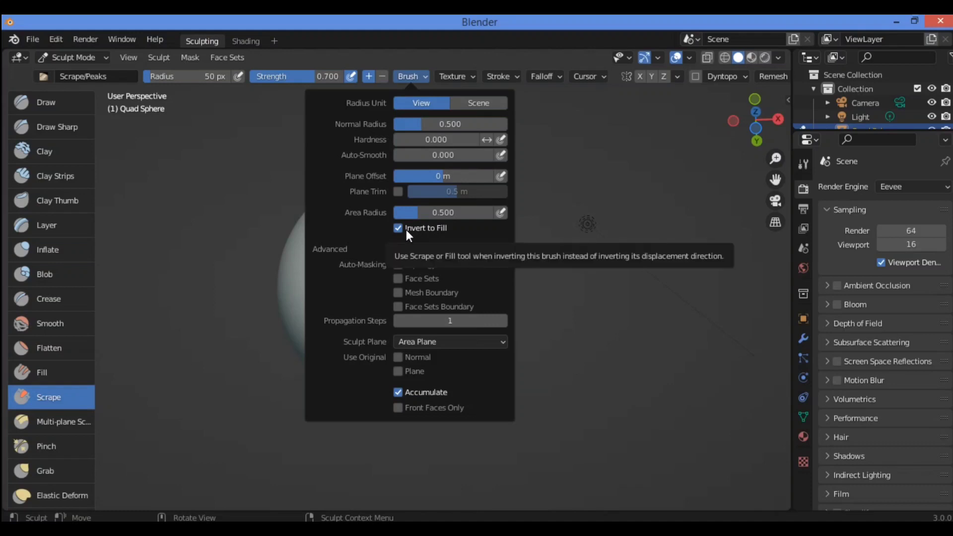